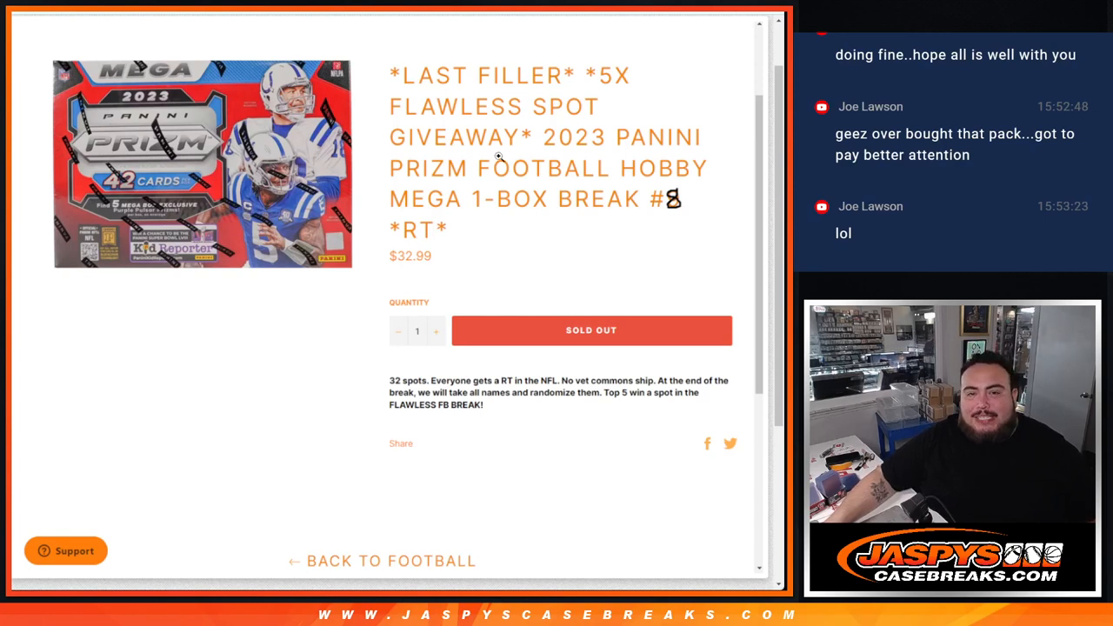
pyautogui.moveTo(417, 90)
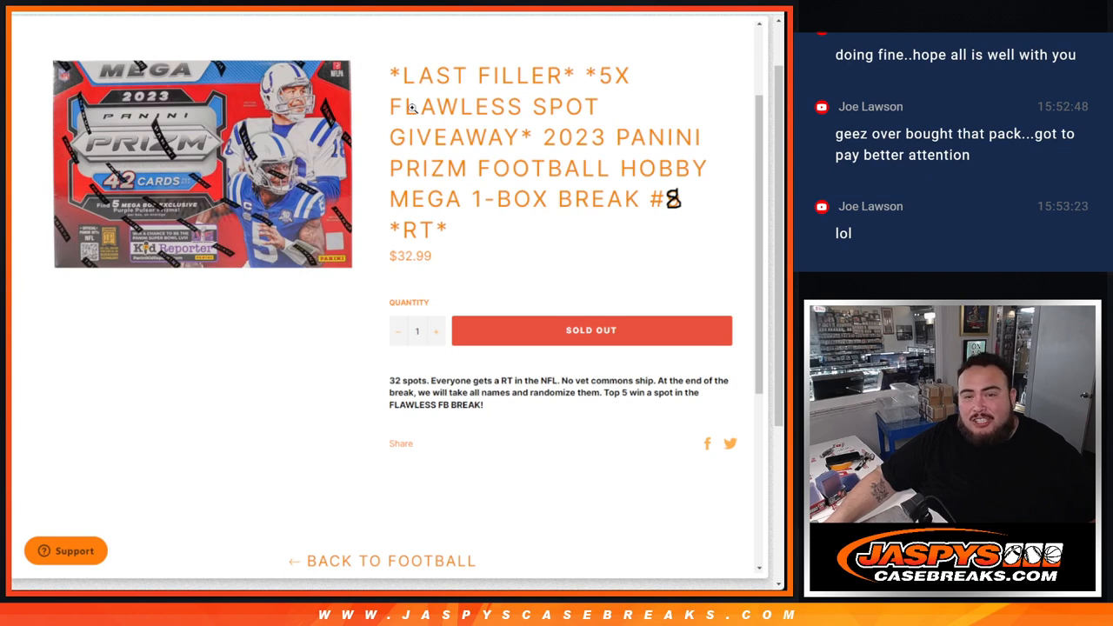
pyautogui.moveTo(696, 220)
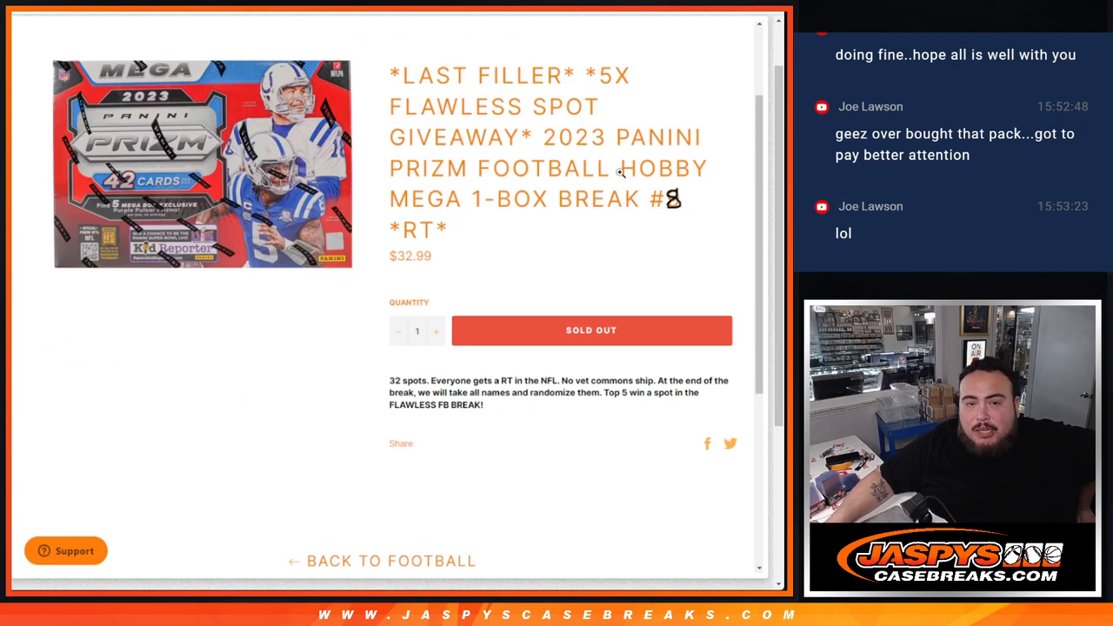
pyautogui.moveTo(525, 201)
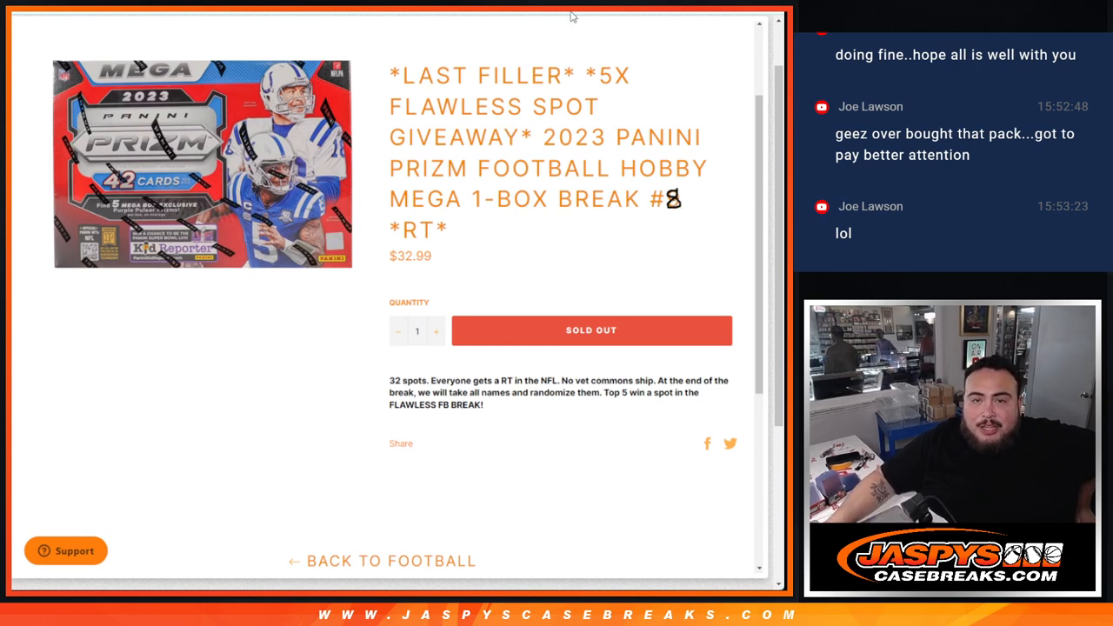
pyautogui.moveTo(508, 313)
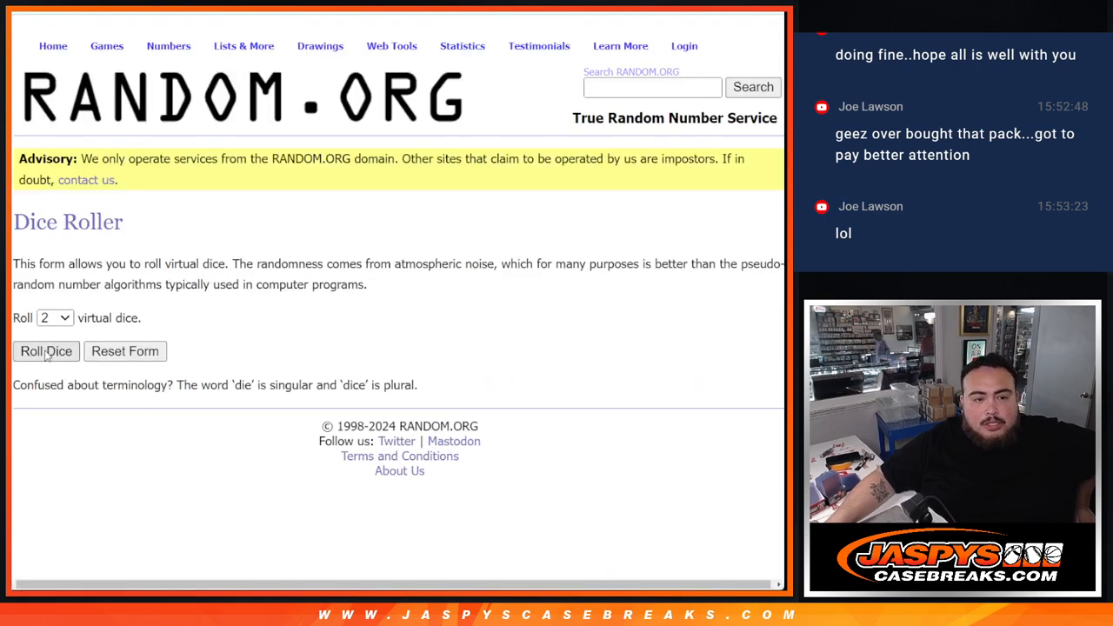
# Bring up the List Randomizer result for the 32 buyer names and review it
pyautogui.click(45, 352)
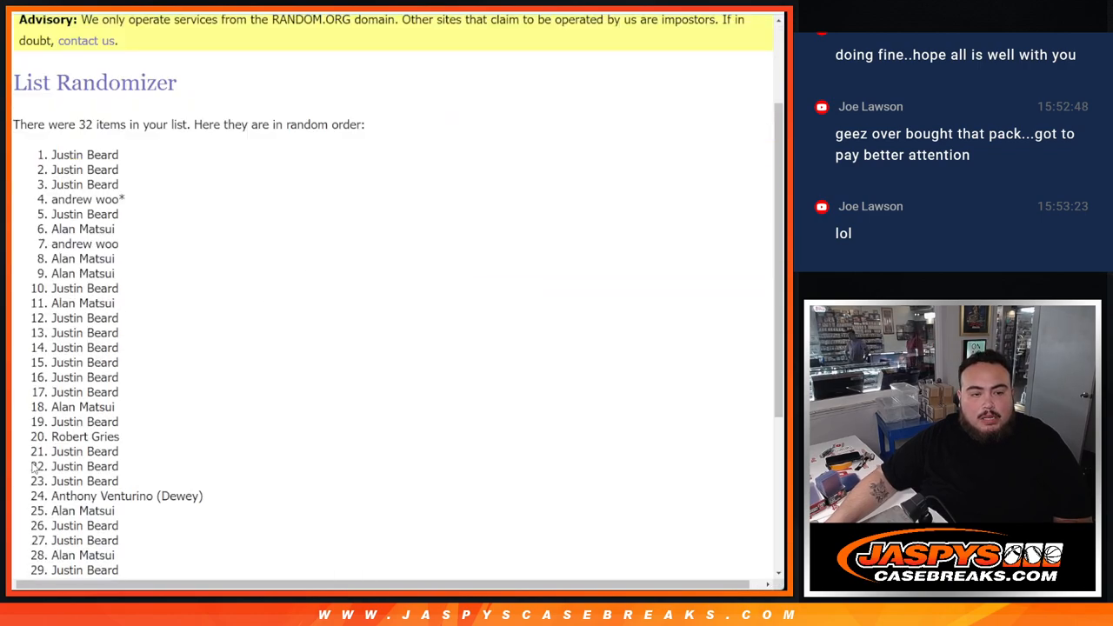
pyautogui.scroll(3)
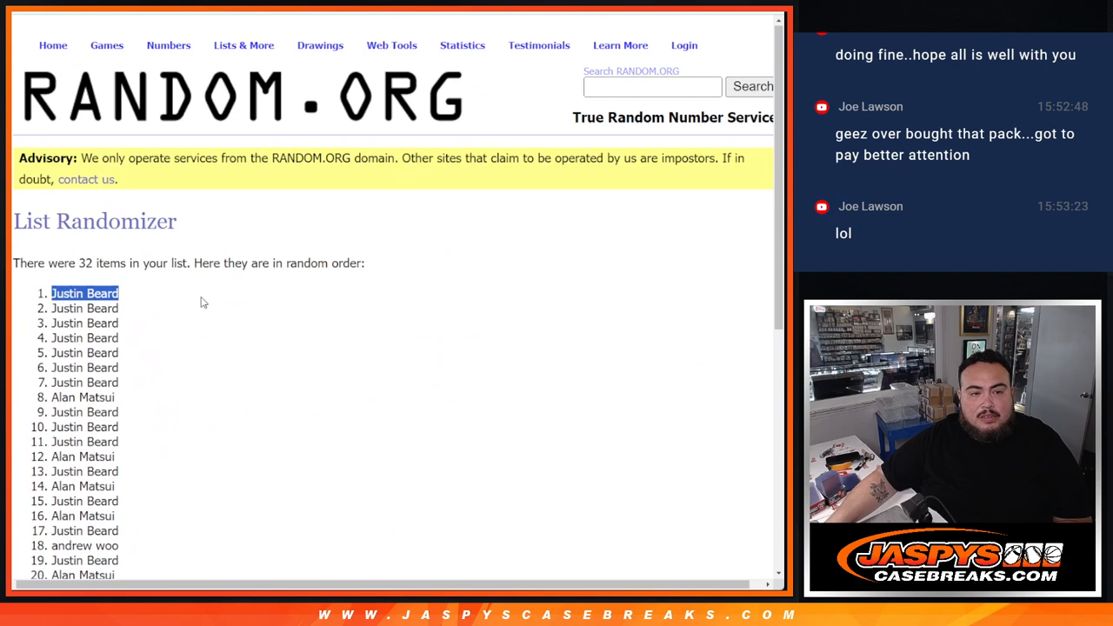
pyautogui.scroll(-3)
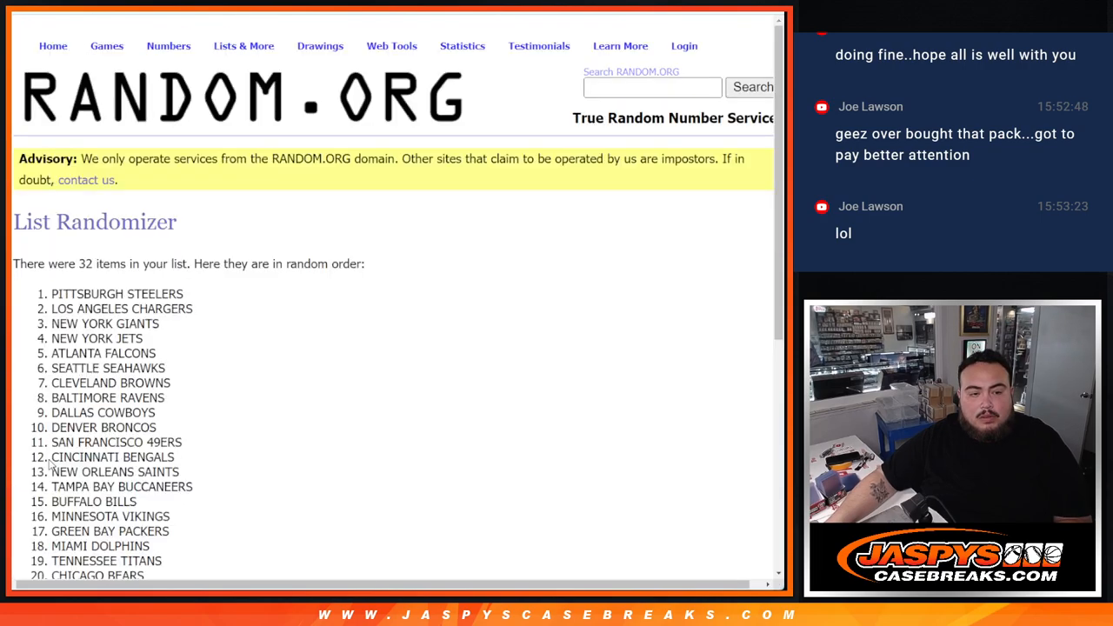
# Reshuffle the 32 NFL teams several times with Again and take the final shuffled order
pyautogui.click(39, 461)
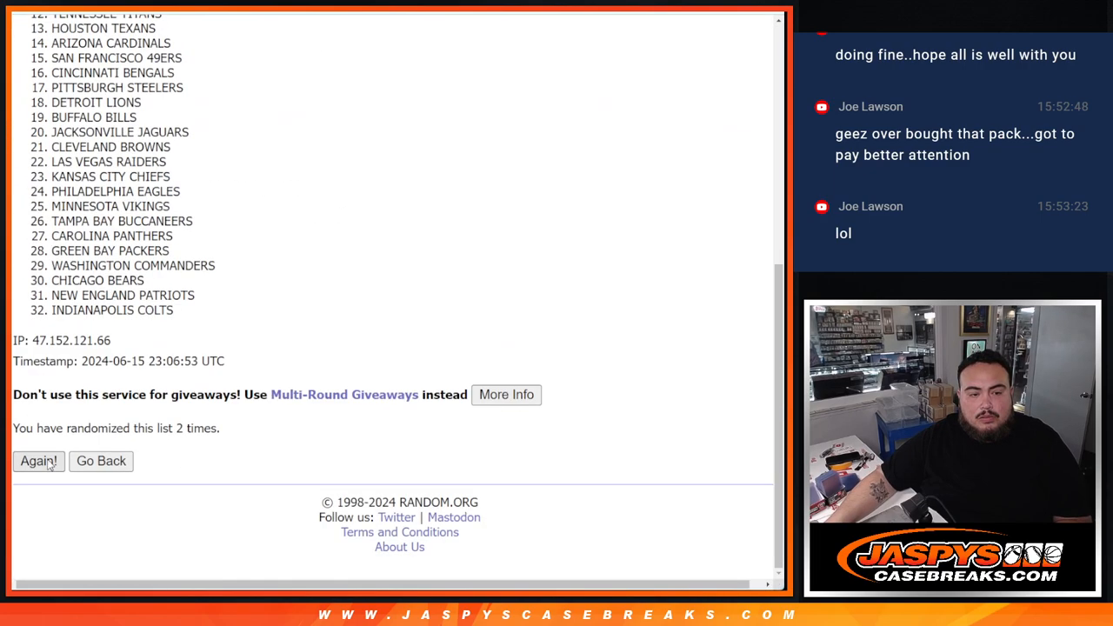
pyautogui.click(38, 461)
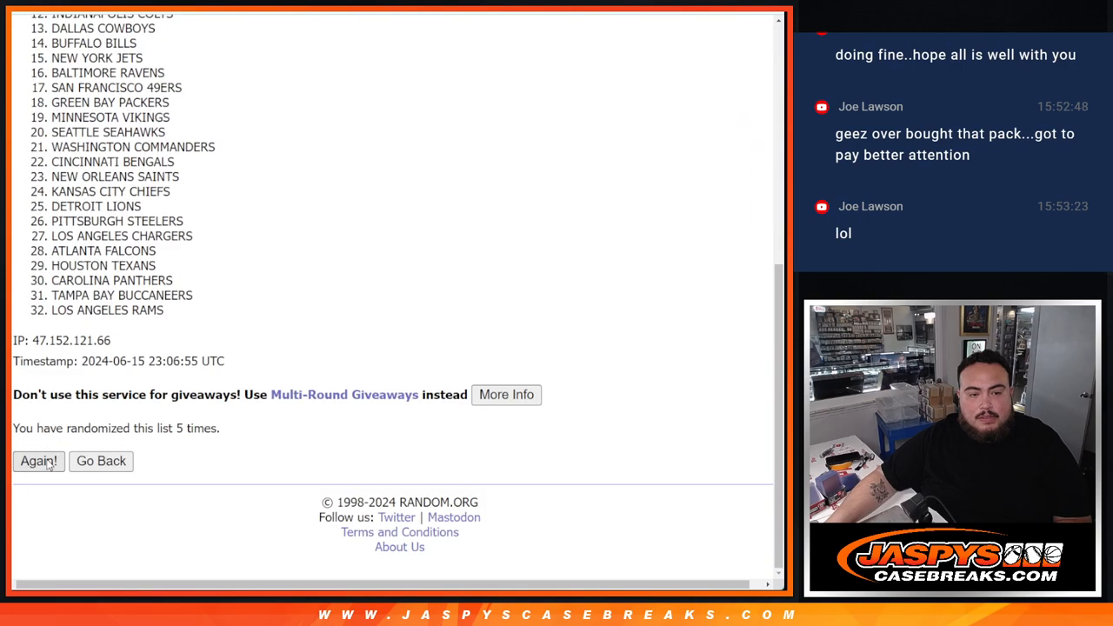
pyautogui.click(38, 461)
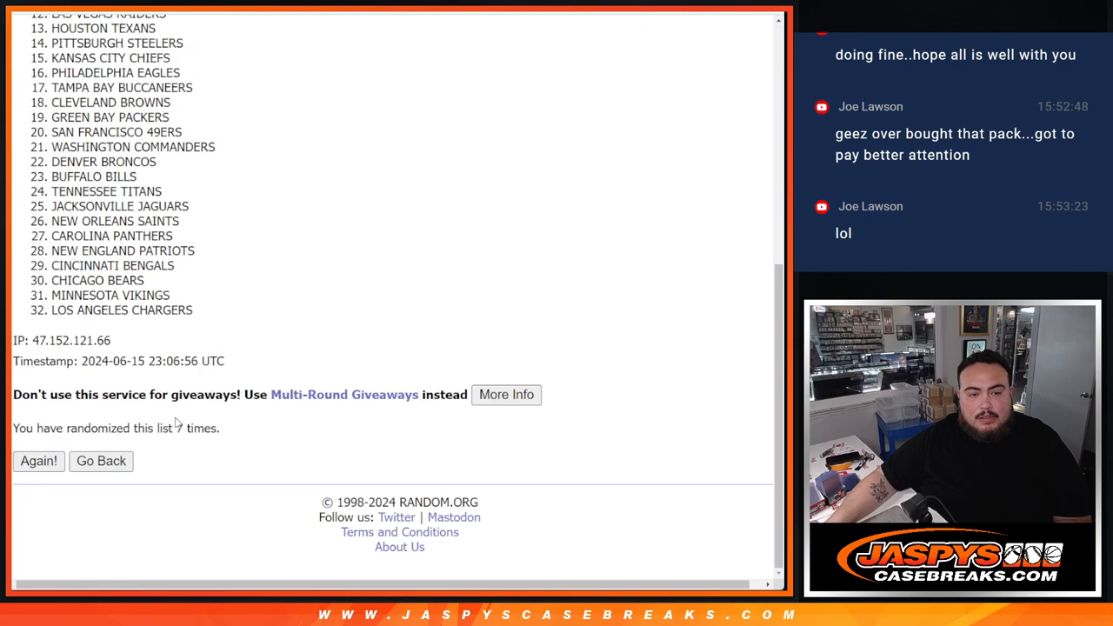
pyautogui.click(39, 460)
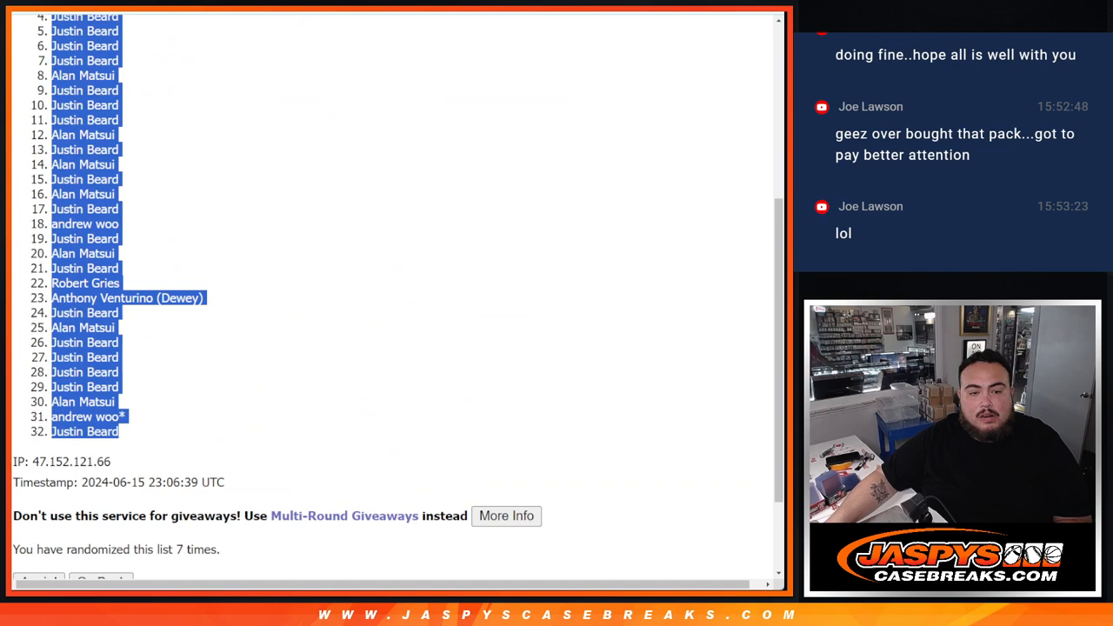
pyautogui.click(38, 525)
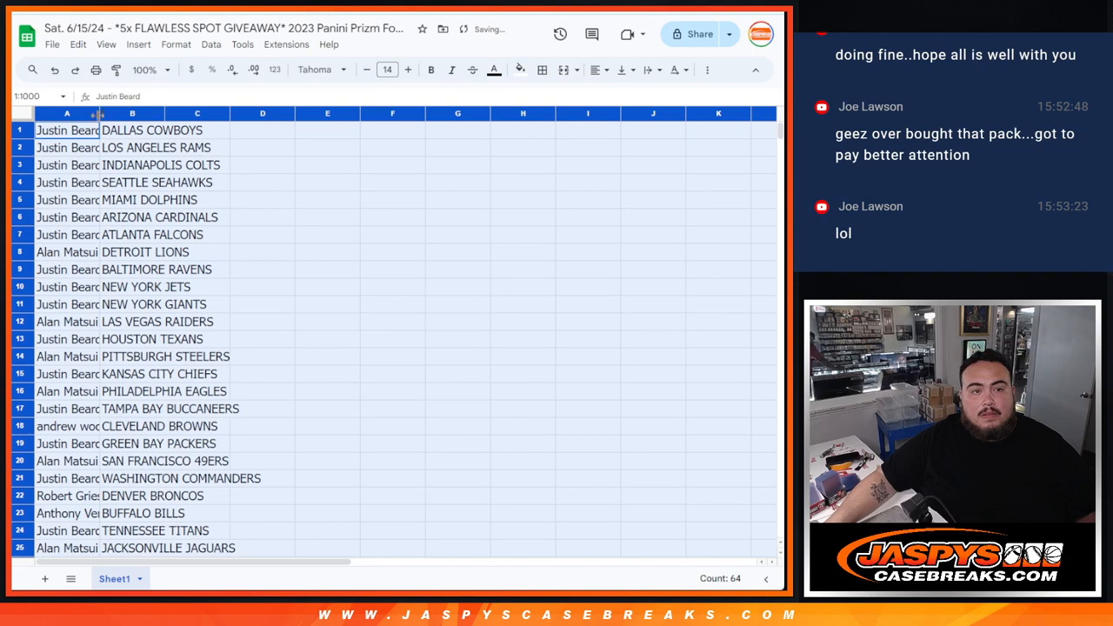
# Widen columns A–B, sort the sheet A to Z by team, and start printing
pyautogui.moveTo(101, 113); pyautogui.dragTo(185, 113)
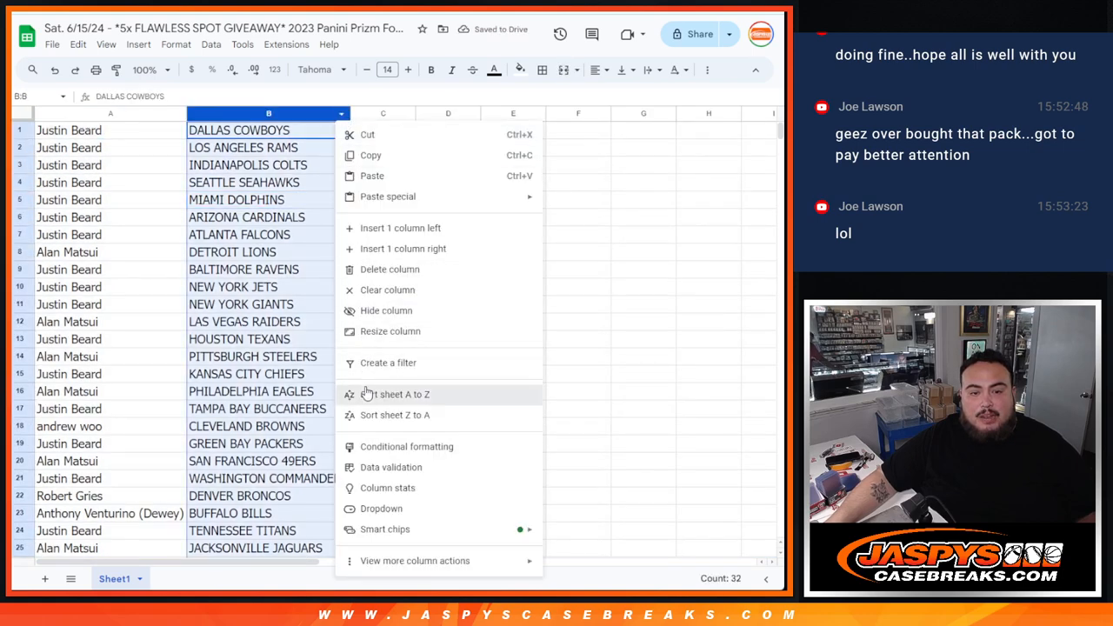
pyautogui.click(400, 393)
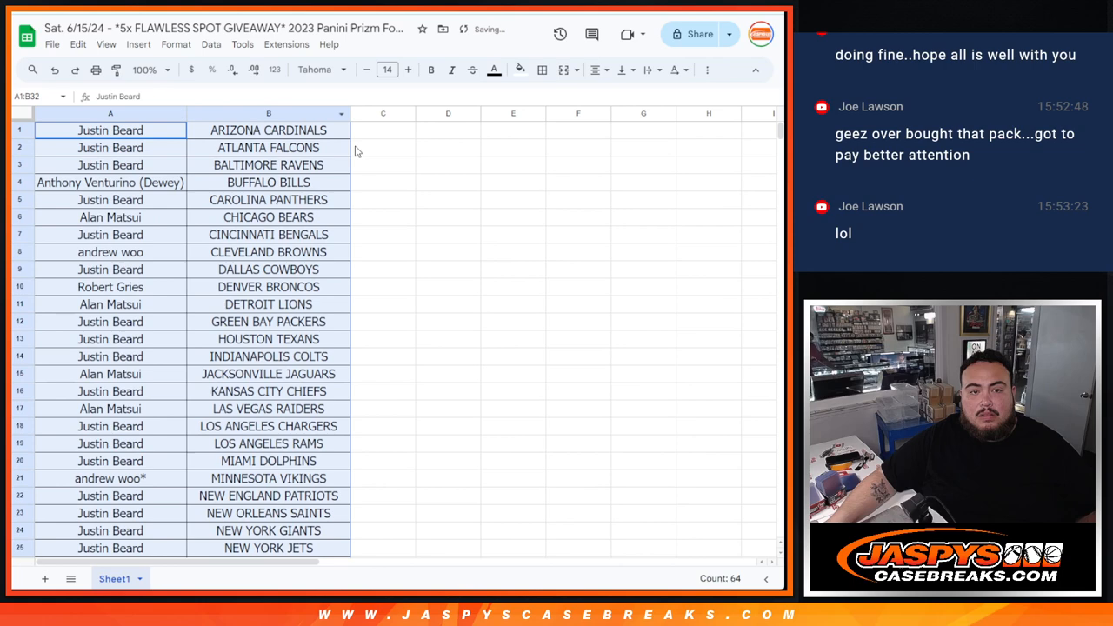
pyautogui.press('ctrl+p')
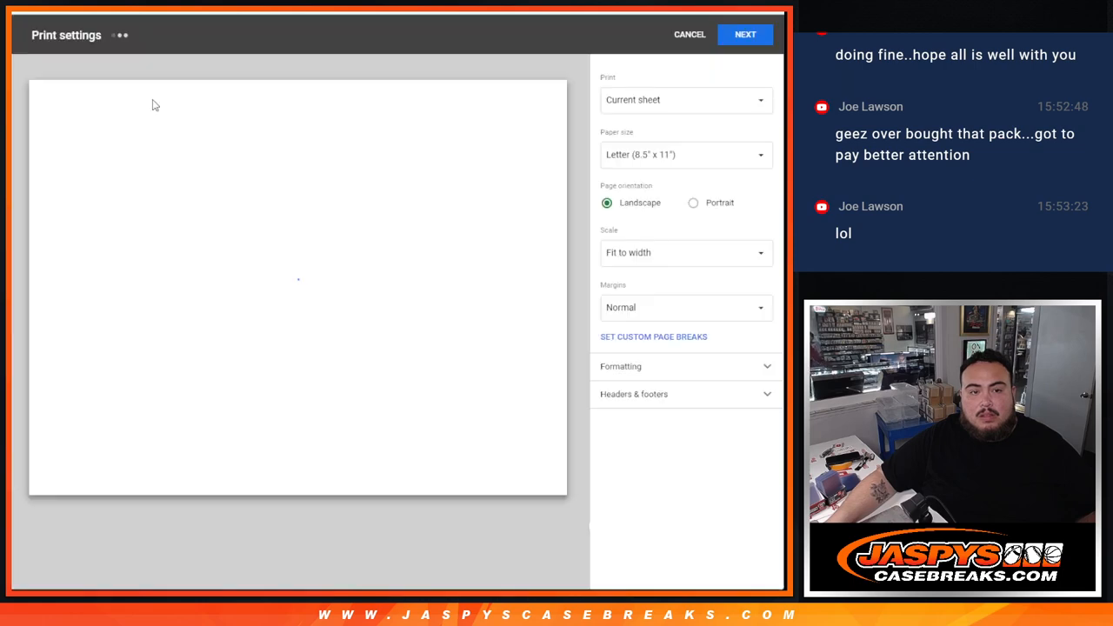
# Set portrait orientation with the workbook title as header and continue to the printer dialog
pyautogui.click(685, 393)
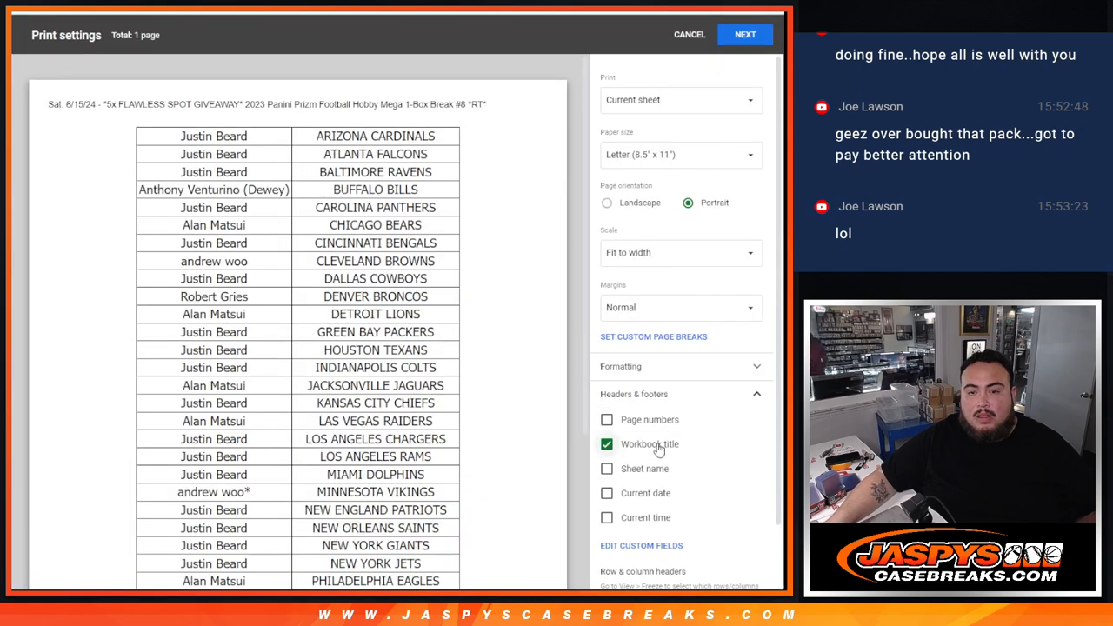
pyautogui.scroll(-3)
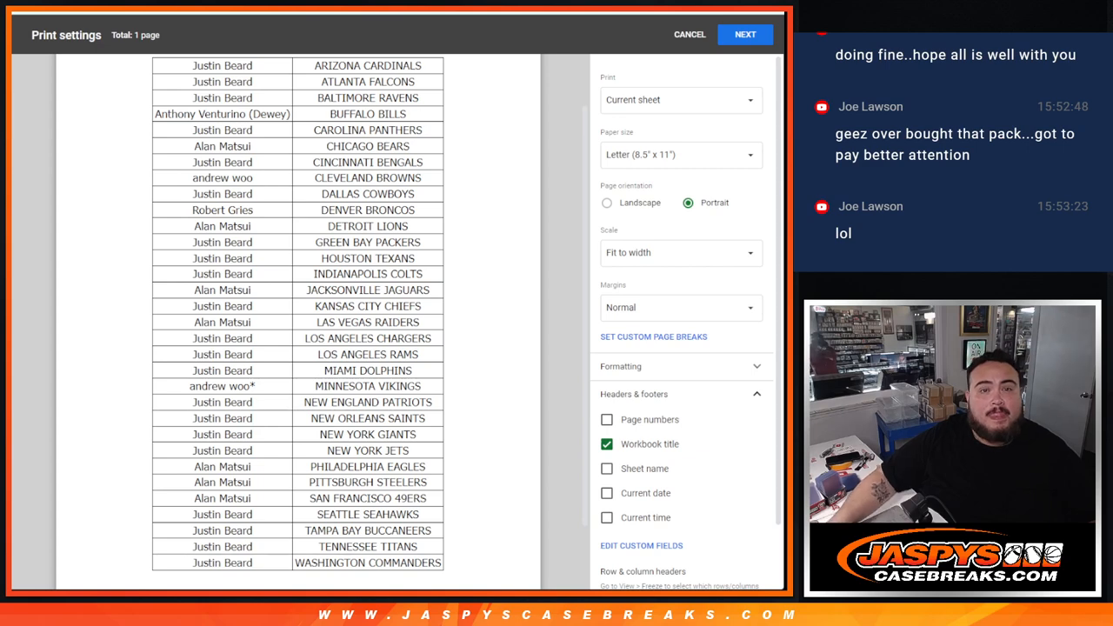
pyautogui.click(744, 35)
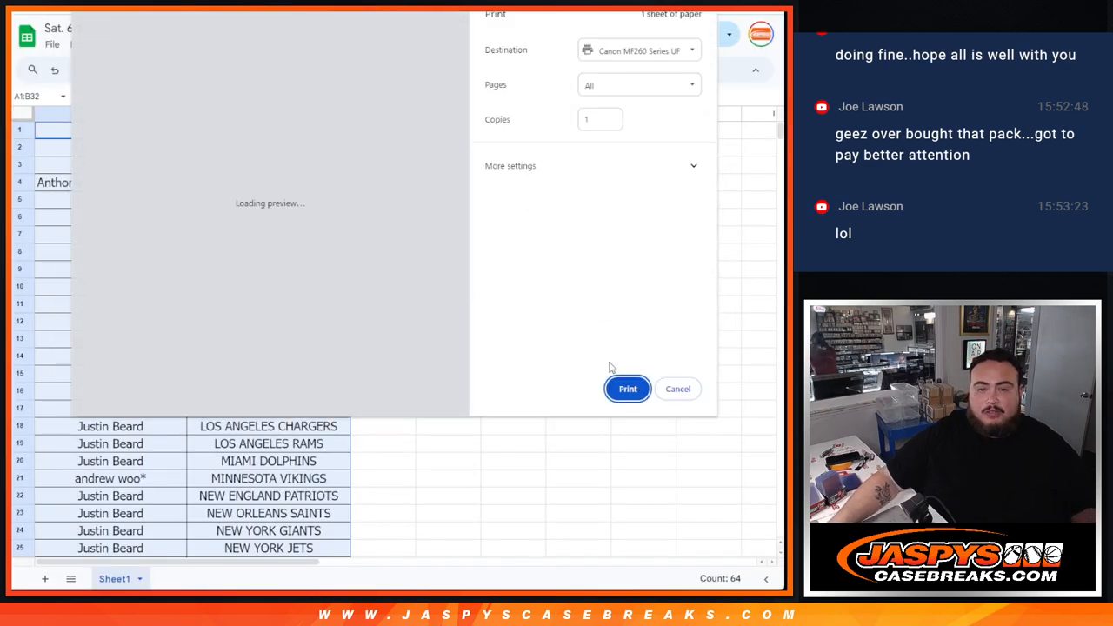
# Send the sorted name–team sheet to the printer
pyautogui.click(679, 390)
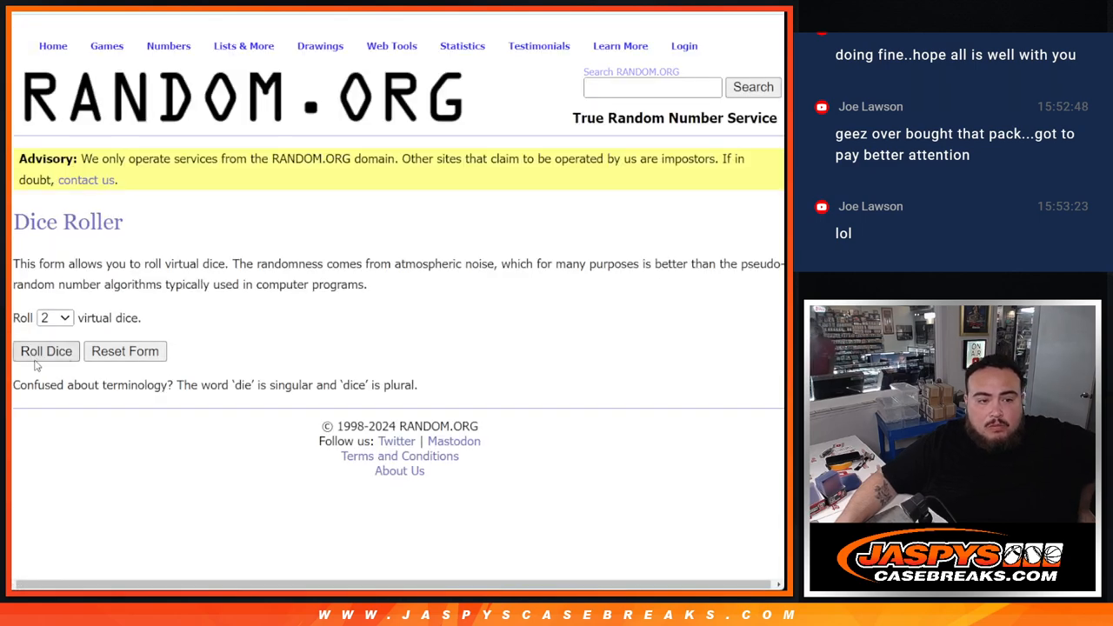
# Shuffle the 32 buyer names four times in the List Randomizer
pyautogui.click(45, 352)
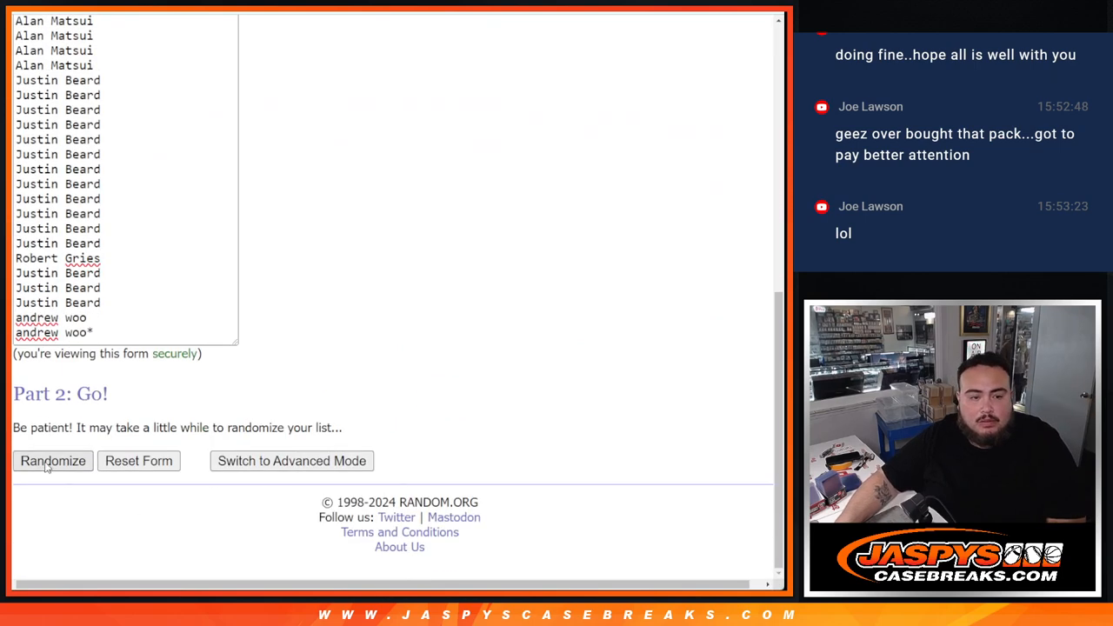
pyautogui.click(52, 461)
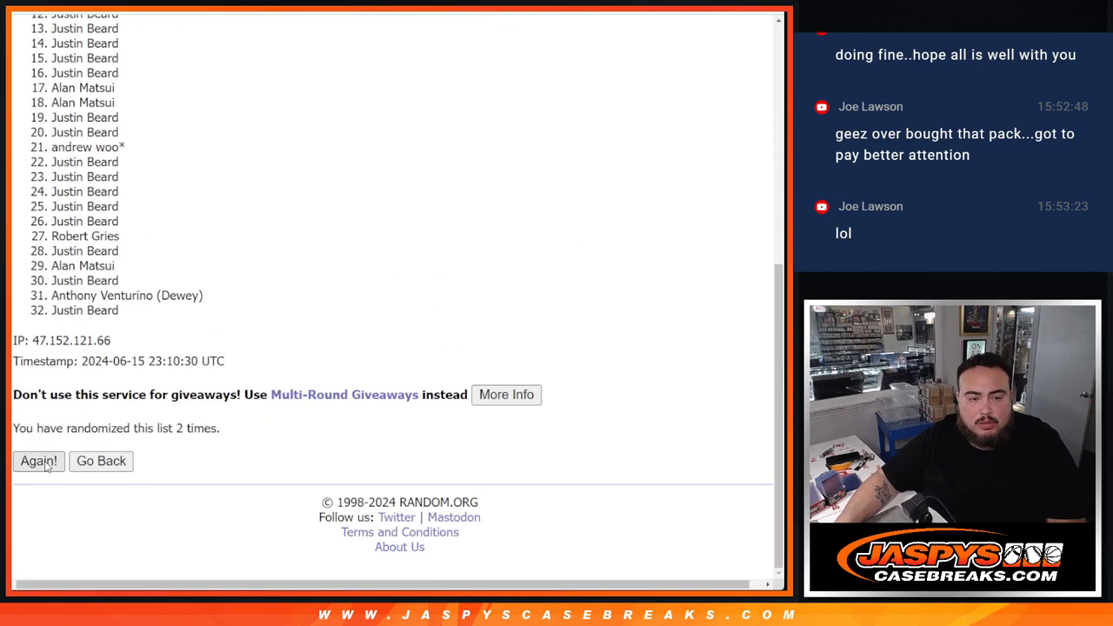
pyautogui.click(38, 461)
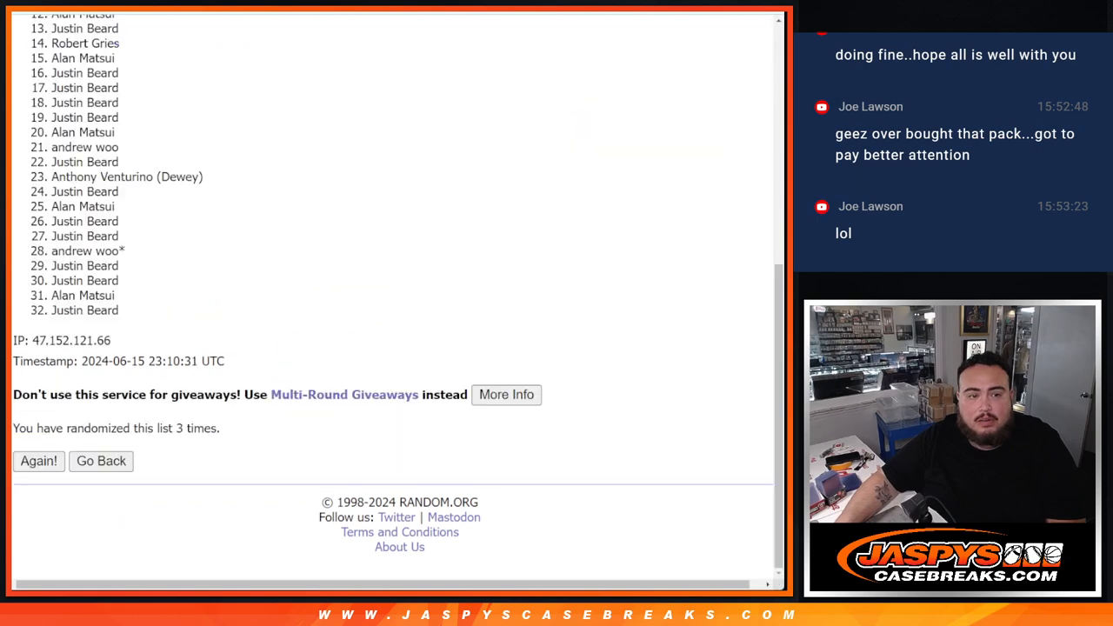
pyautogui.click(38, 461)
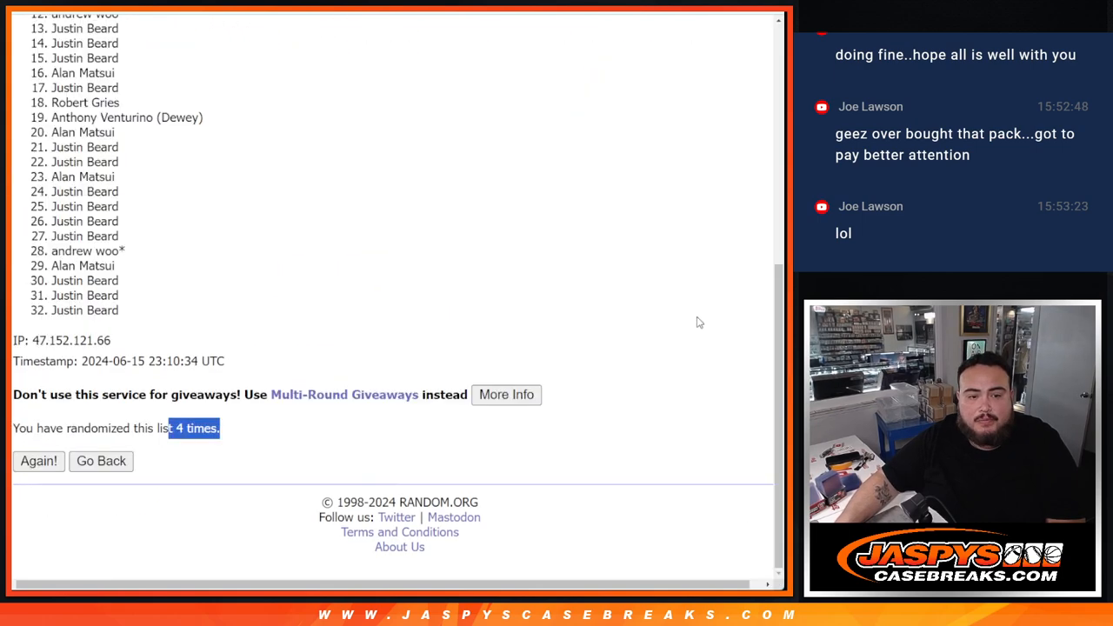
pyautogui.scroll(-3)
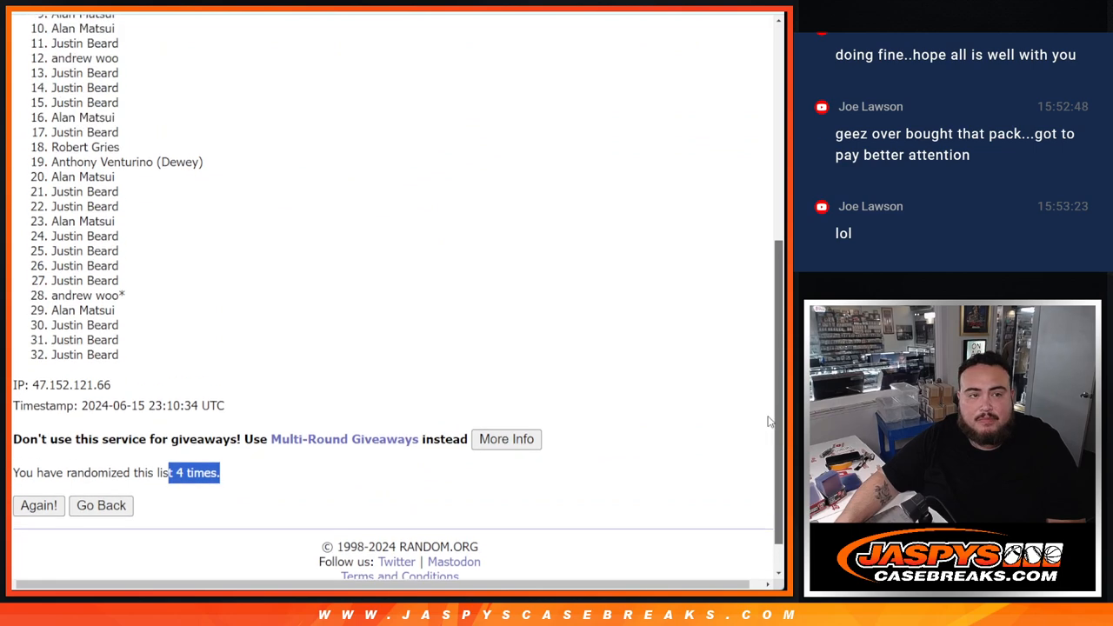
pyautogui.scroll(3)
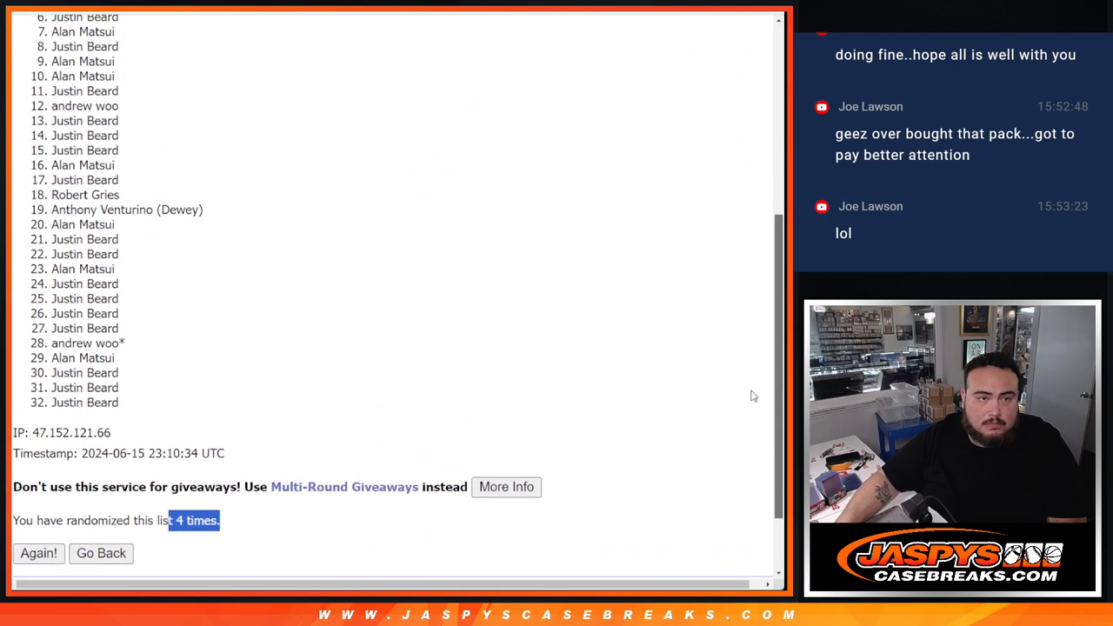
pyautogui.scroll(-3)
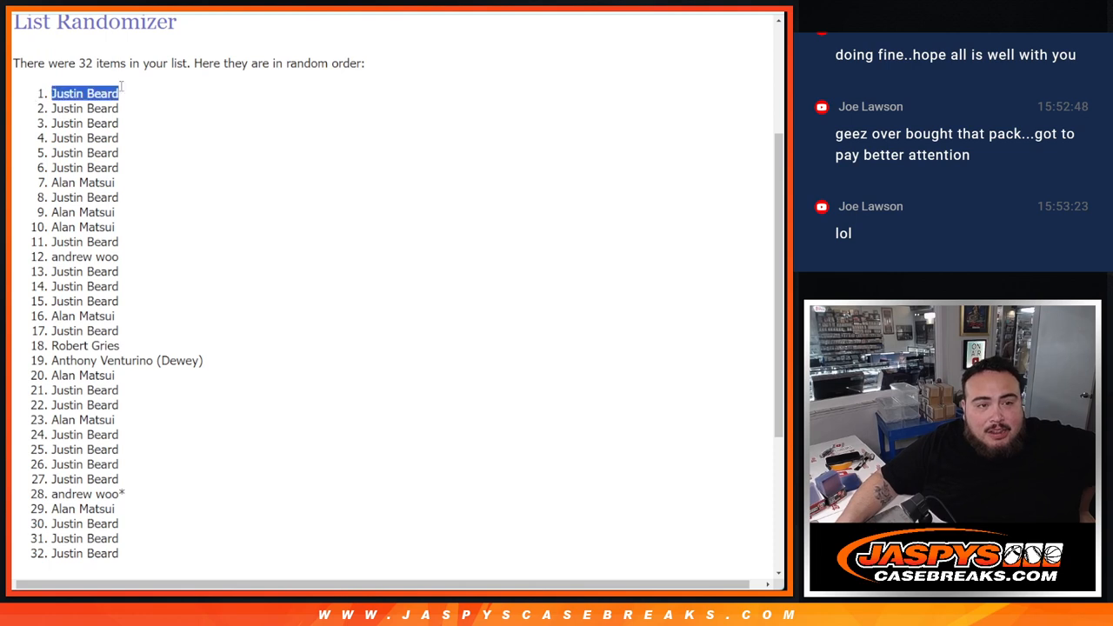
# Highlight the top five names of the final order as giveaway winners
pyautogui.moveTo(84, 94); pyautogui.dragTo(83, 153)
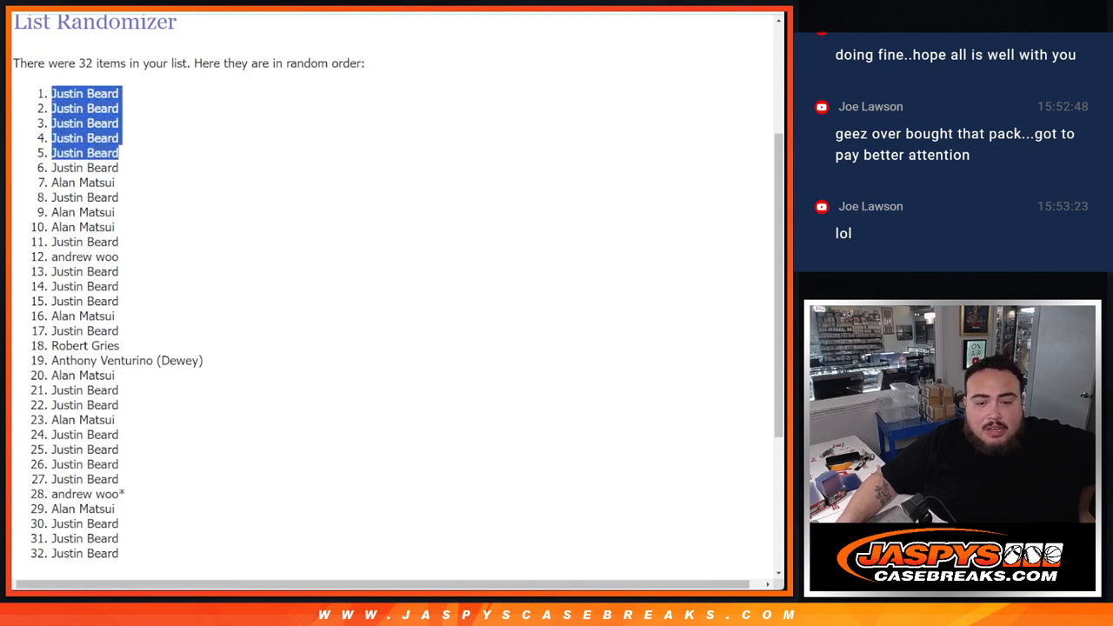